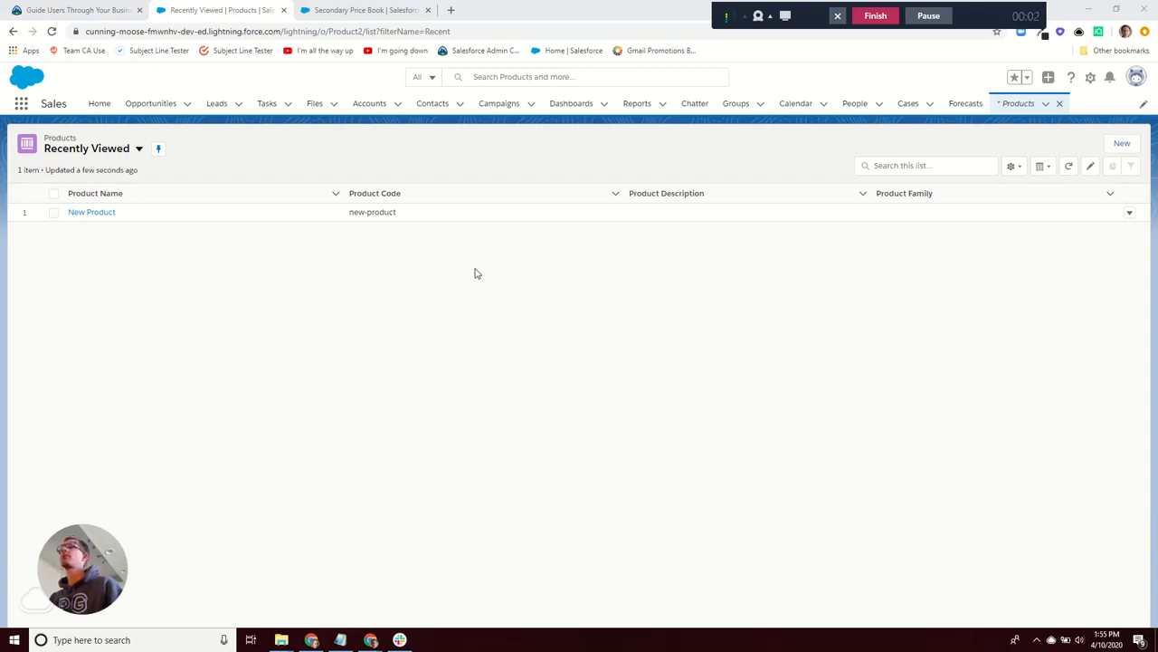
- Begin a new product record from the Products Recently Viewed list
click(905, 192)
text(prod)
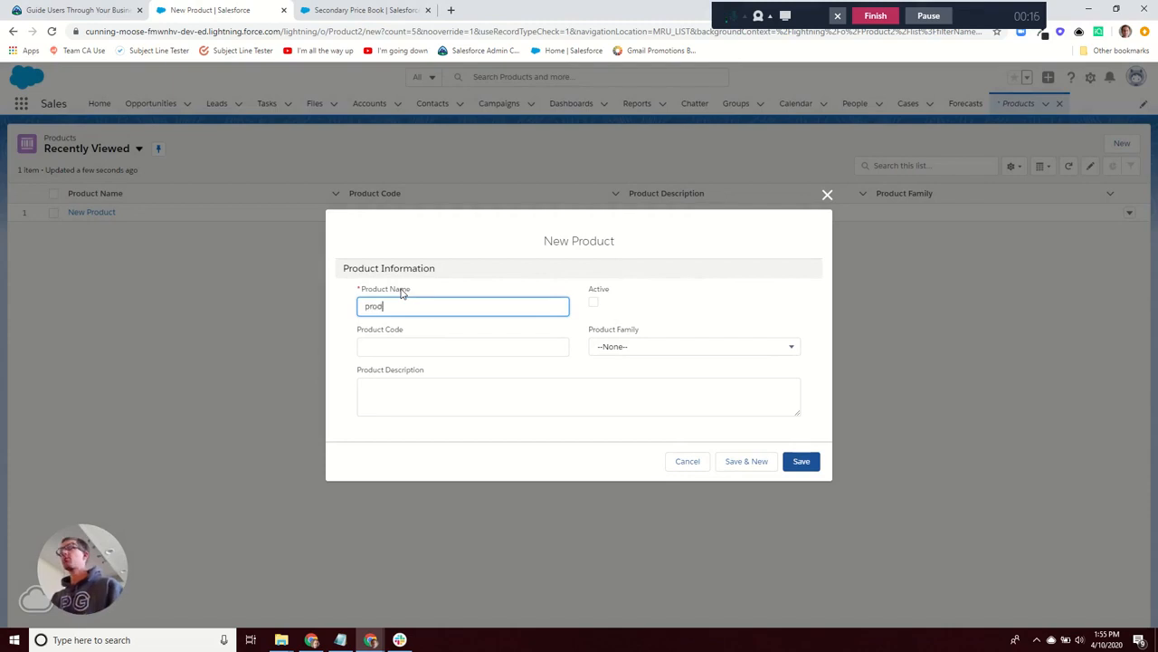
- Save an active product named 'new product2' with product code 'code2'
text(new product)
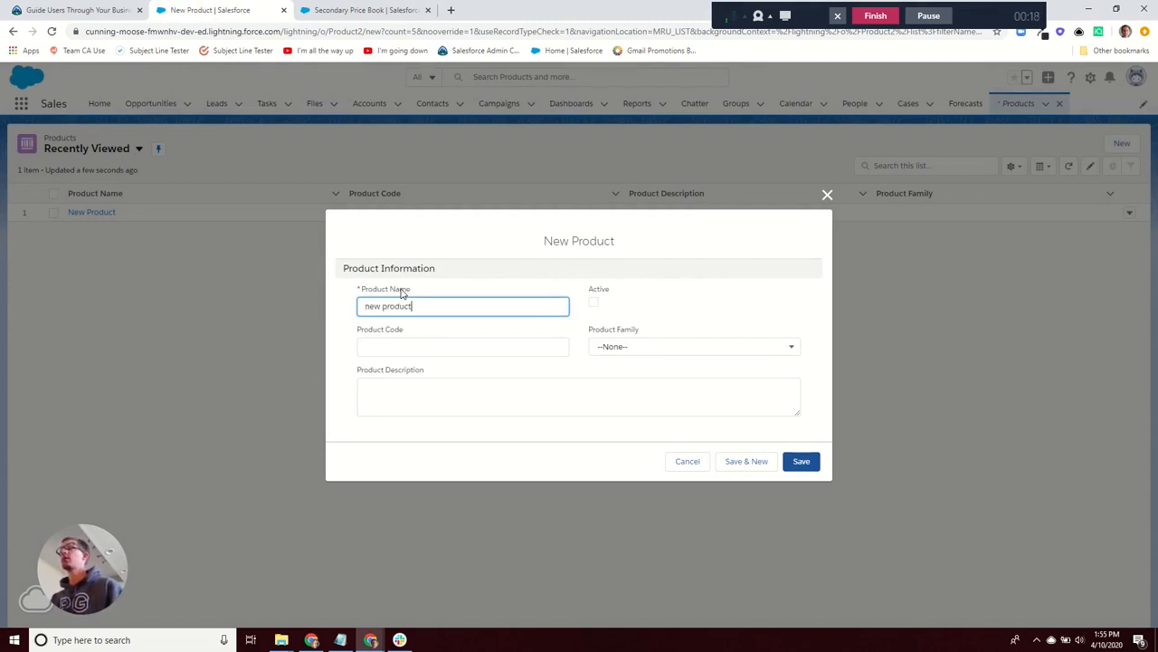
text(2)
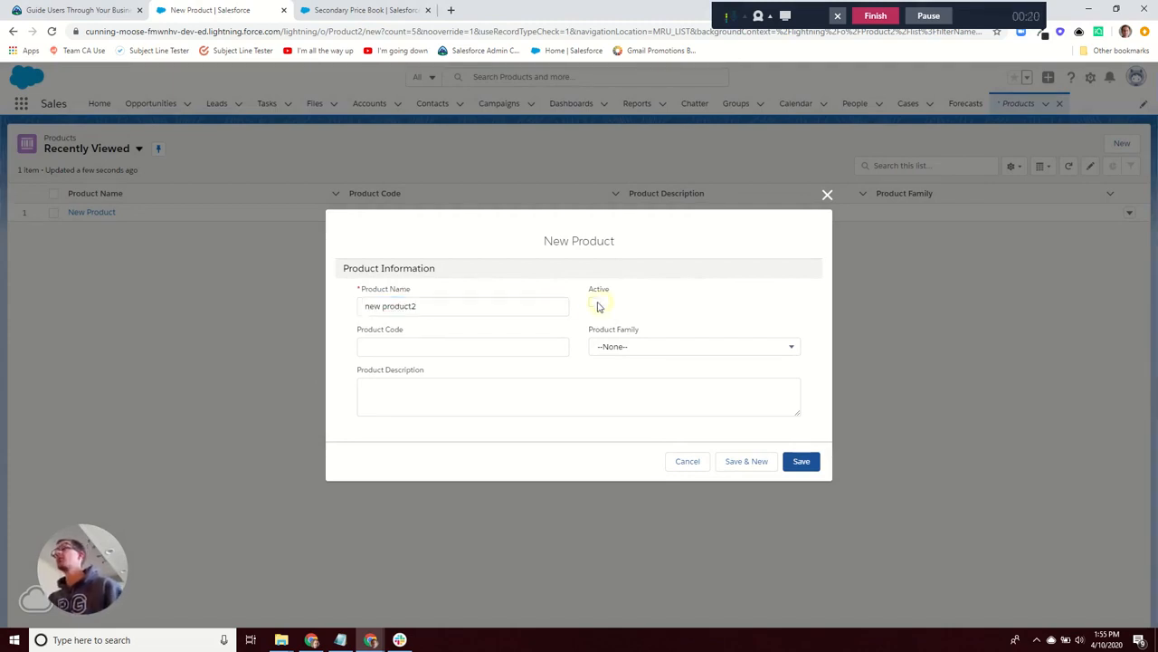
text(code)
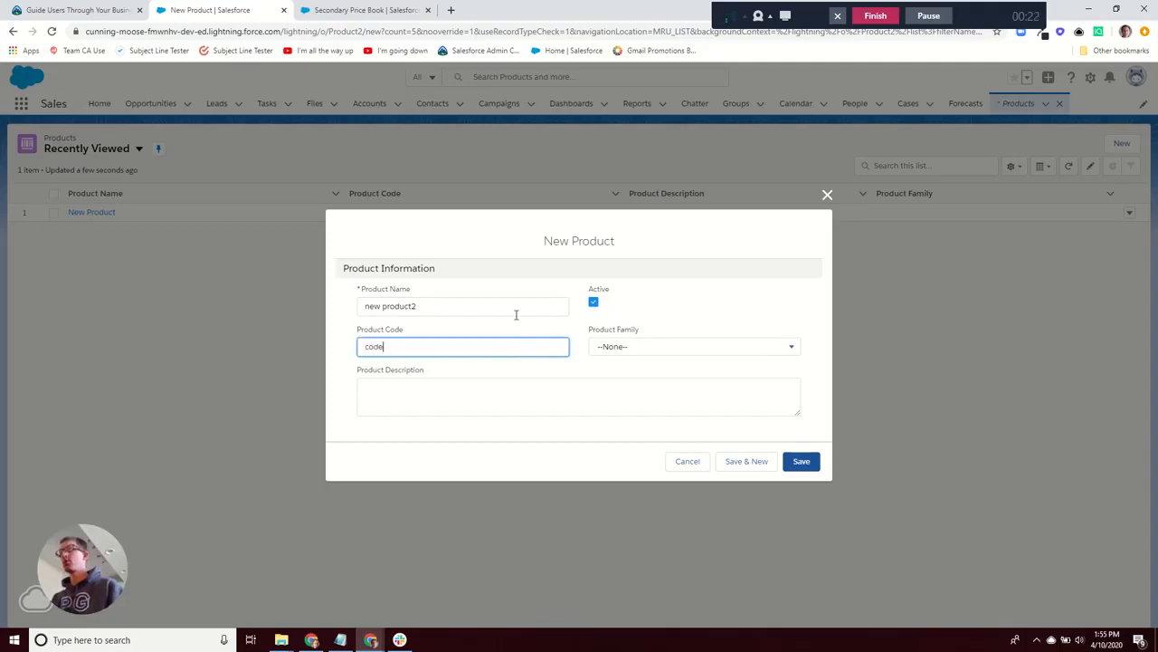
click(800, 461)
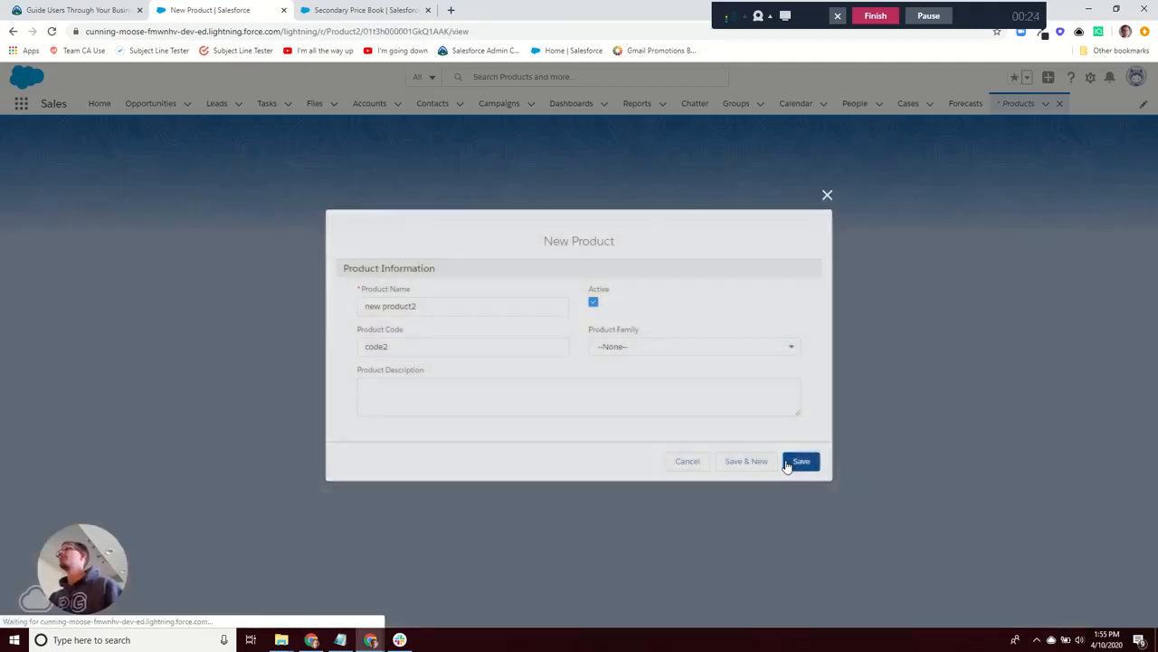
click(800, 462)
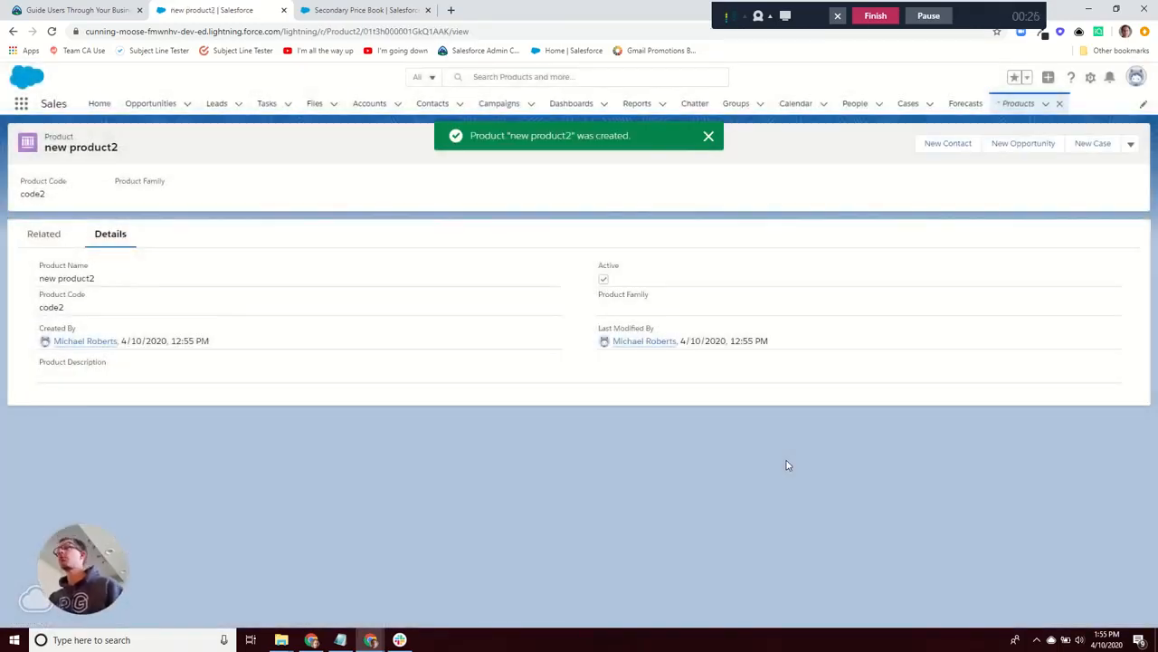
mouse_move(617, 287)
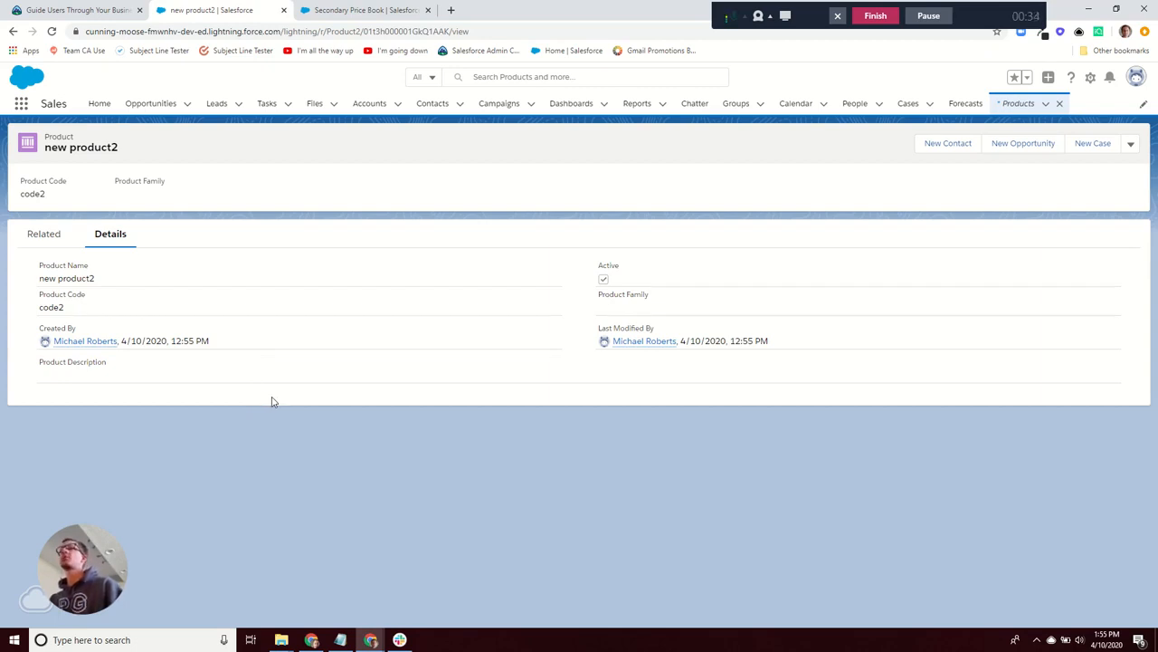
mouse_move(279, 380)
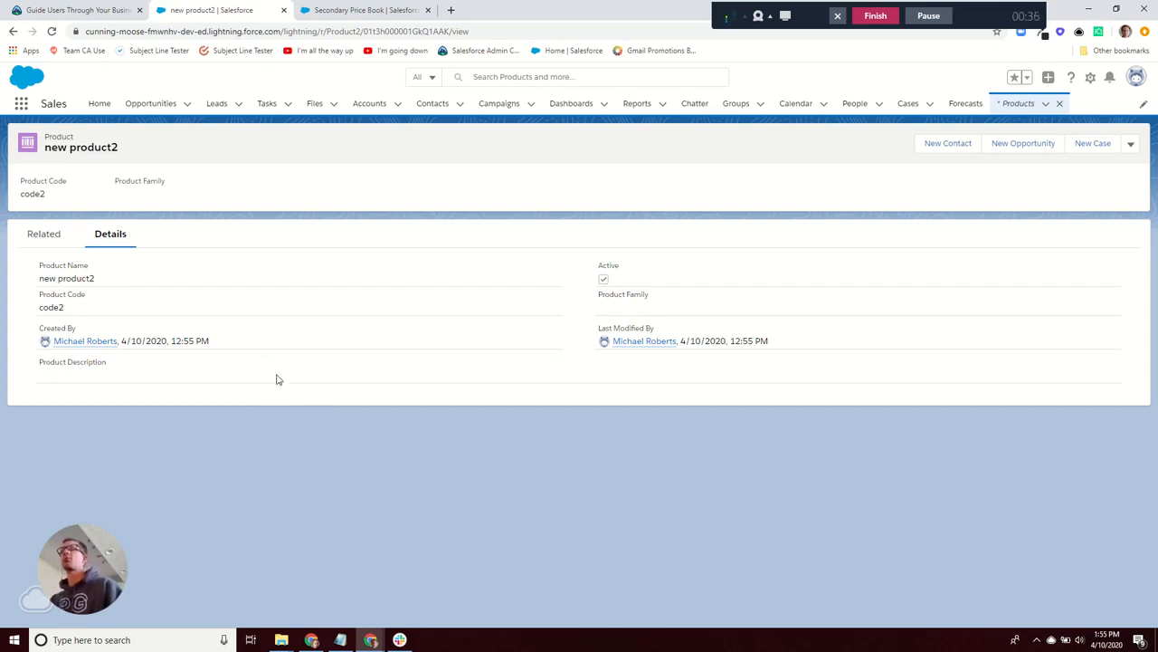
mouse_move(283, 370)
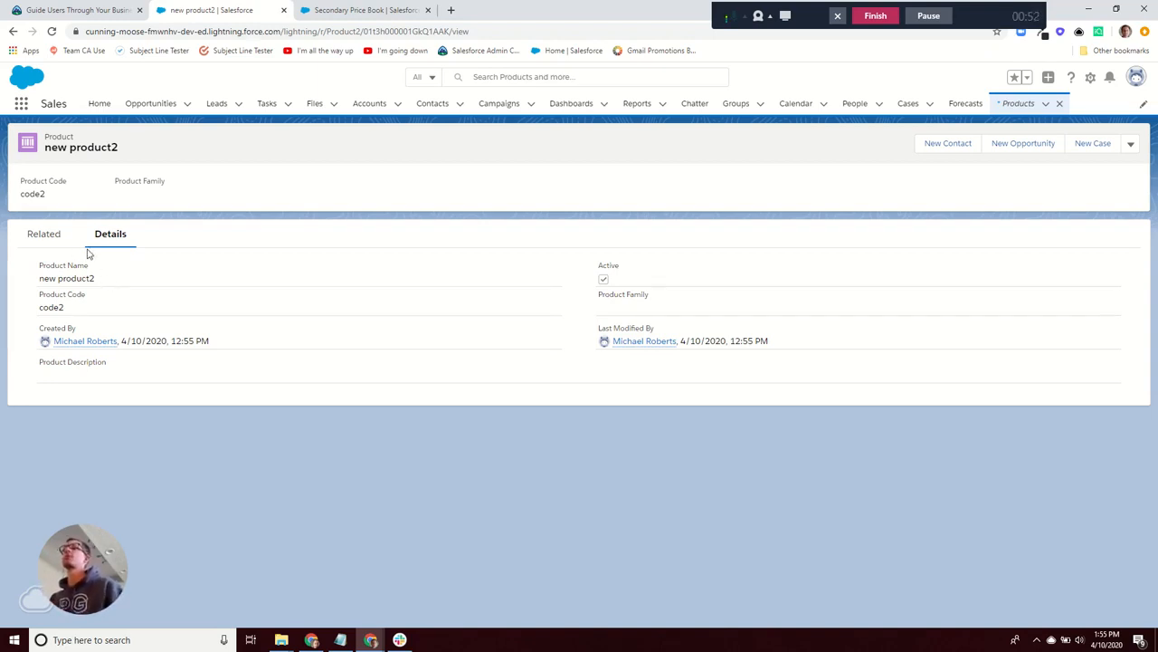
- Add a Standard Price Book entry for new product2 with a list price of 100
click(44, 234)
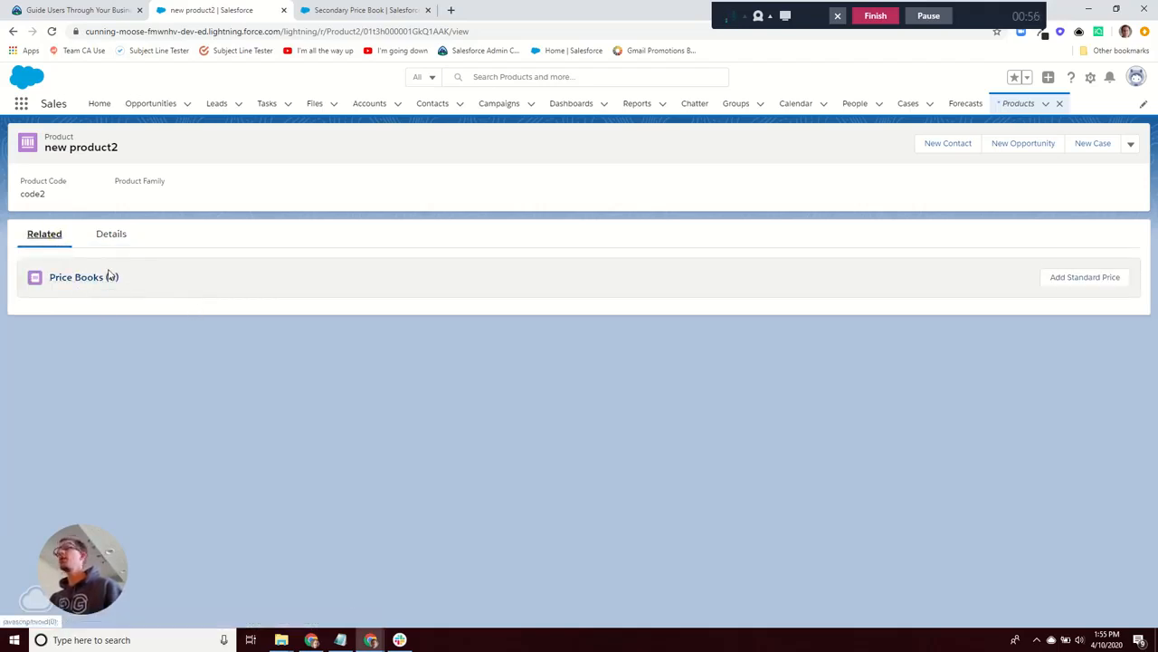
mouse_move(1085, 277)
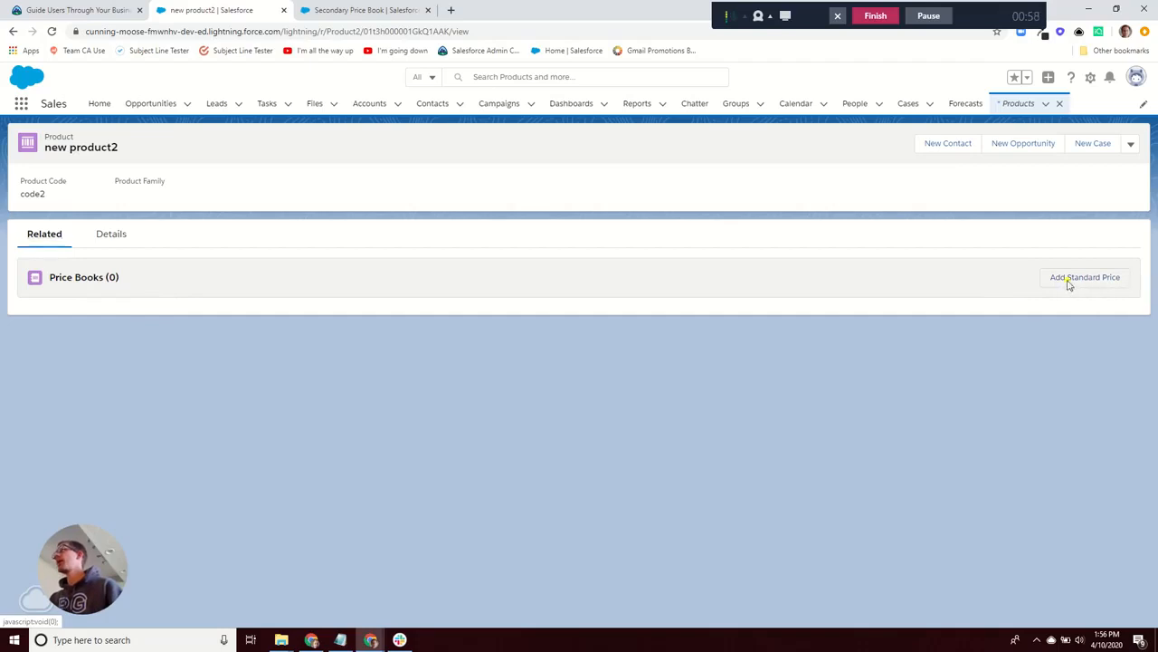
click(1086, 276)
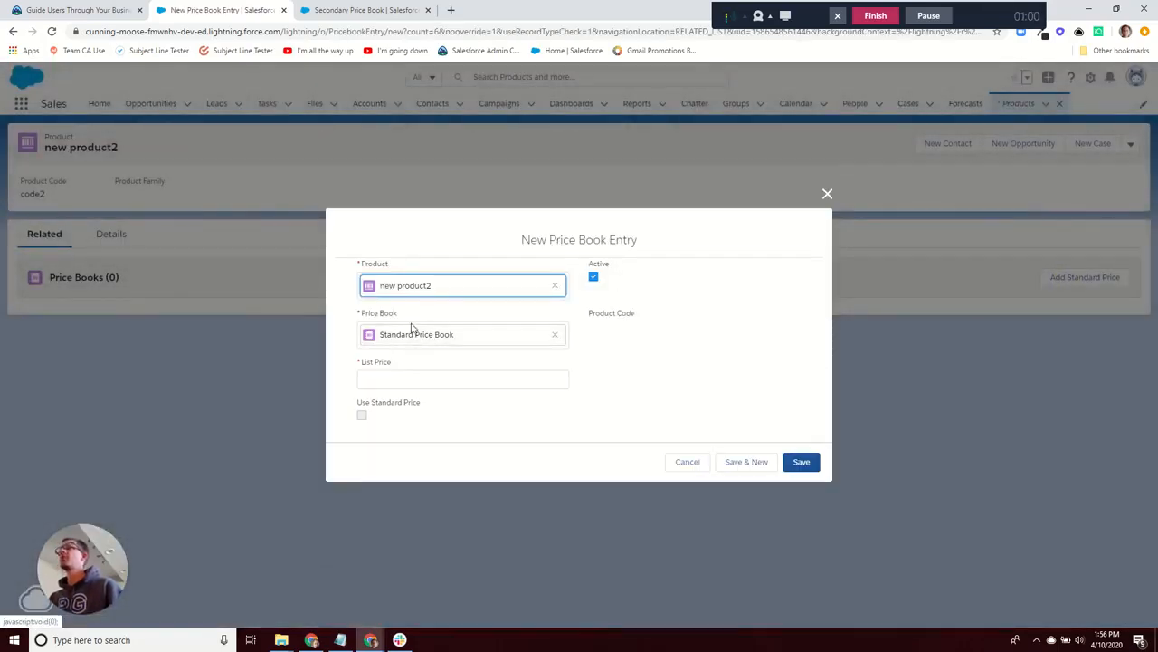
mouse_move(389, 322)
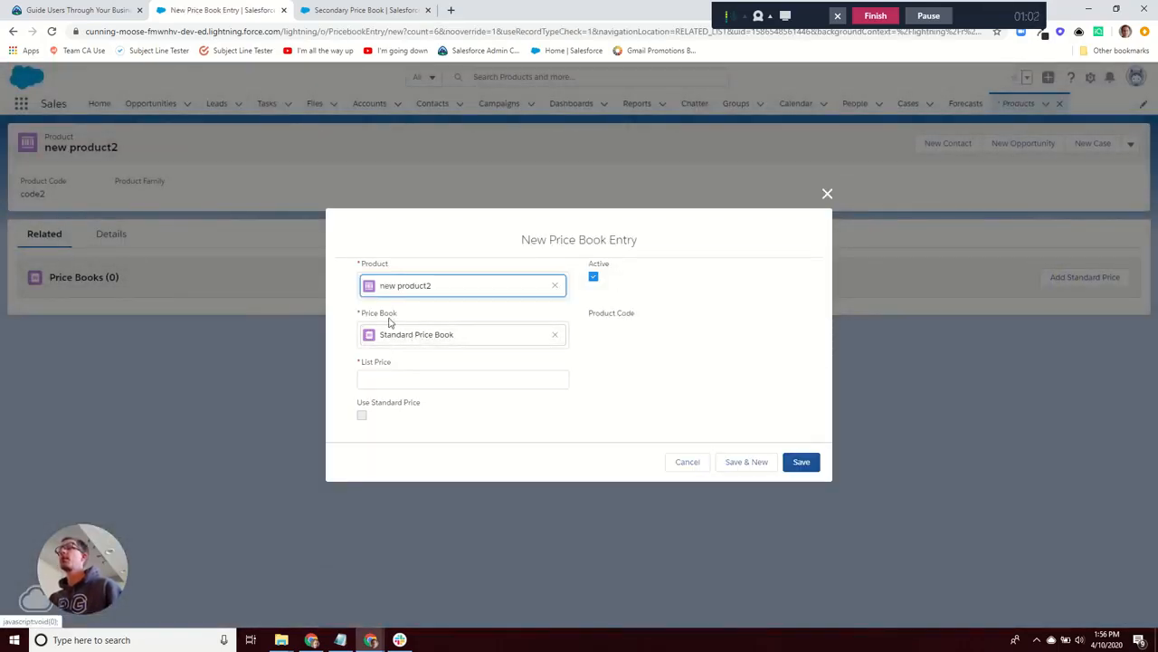
click(463, 380)
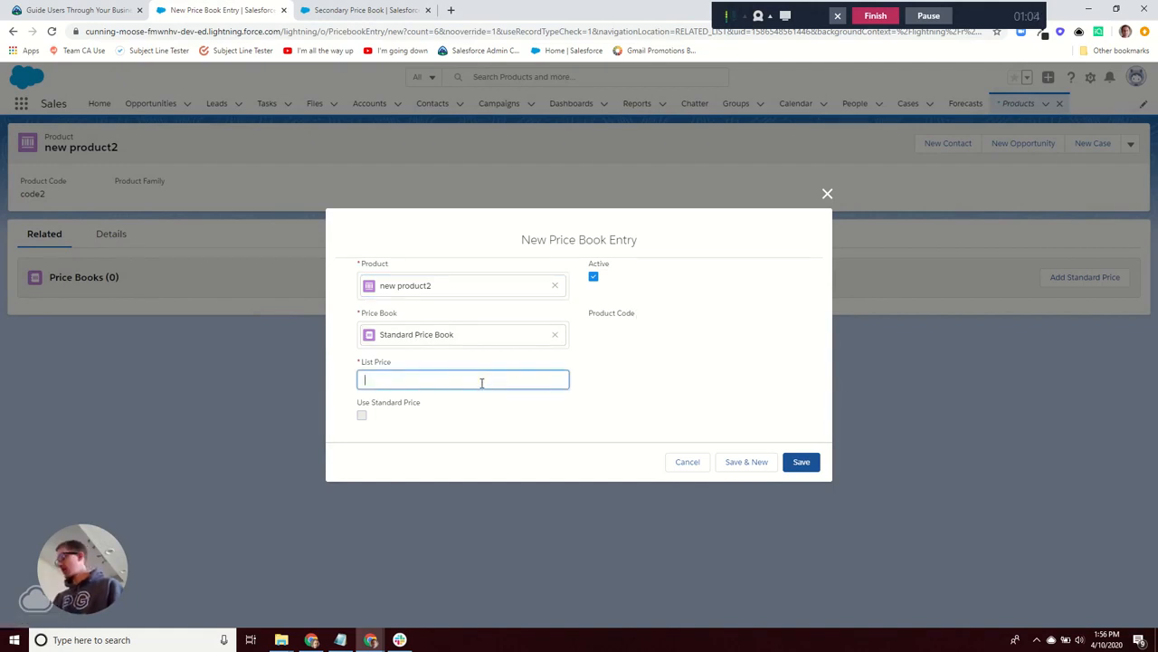
text(100)
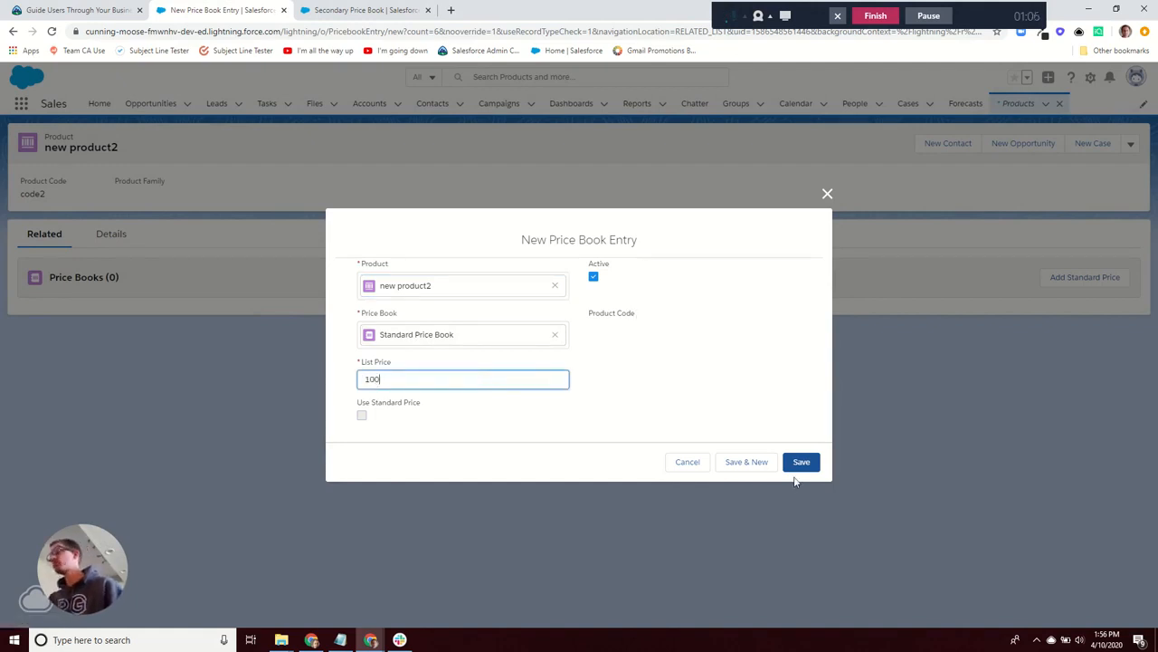
click(800, 462)
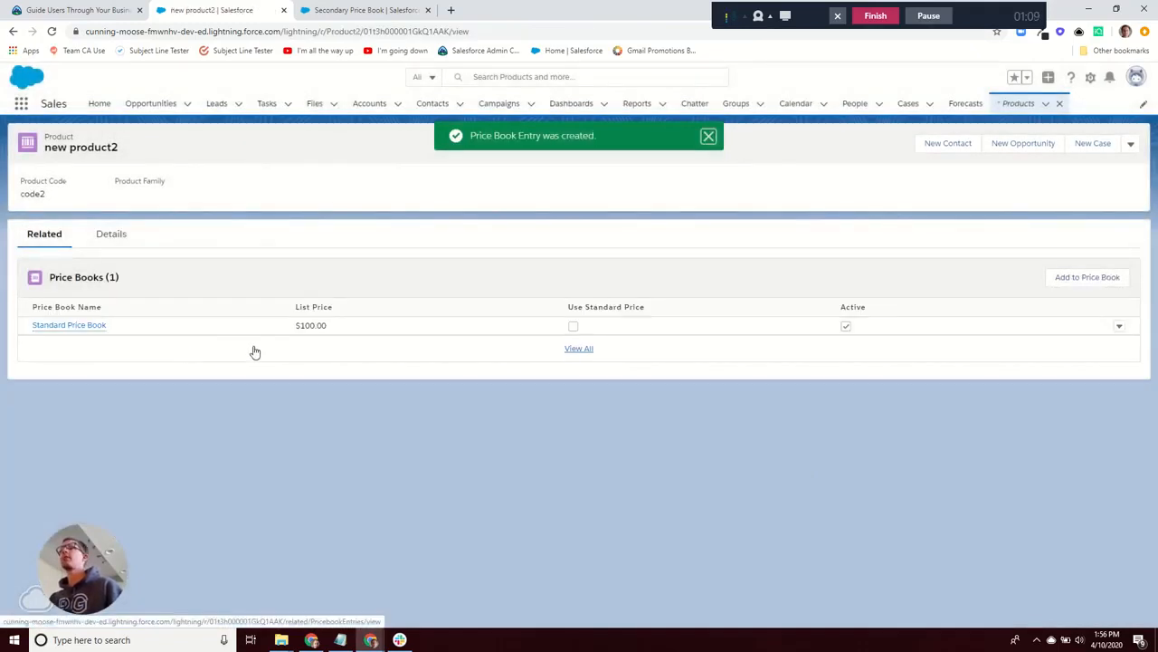
mouse_move(152, 155)
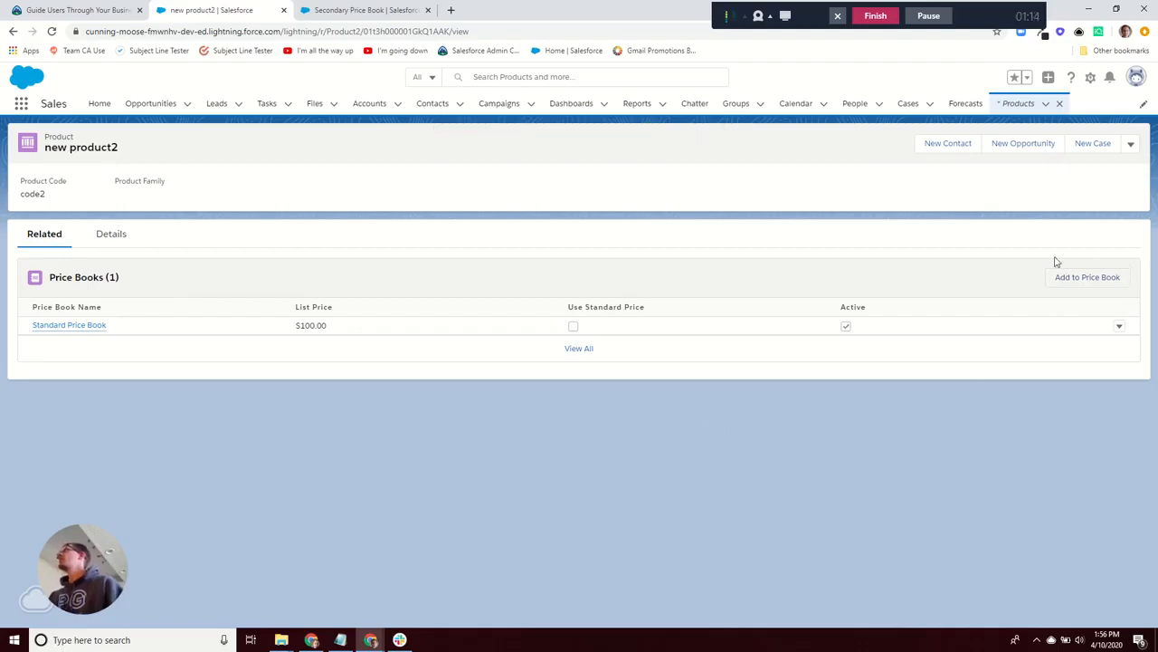
mouse_move(1066, 283)
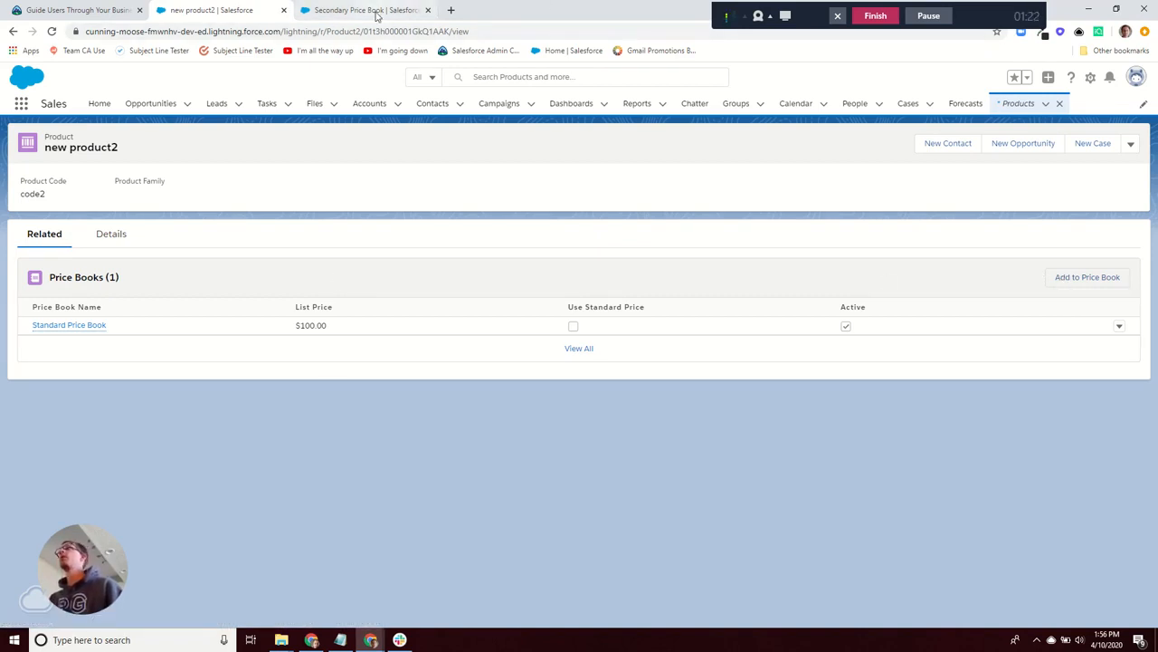
- Switch to the Secondary Price Book record listing its product entries
click(362, 11)
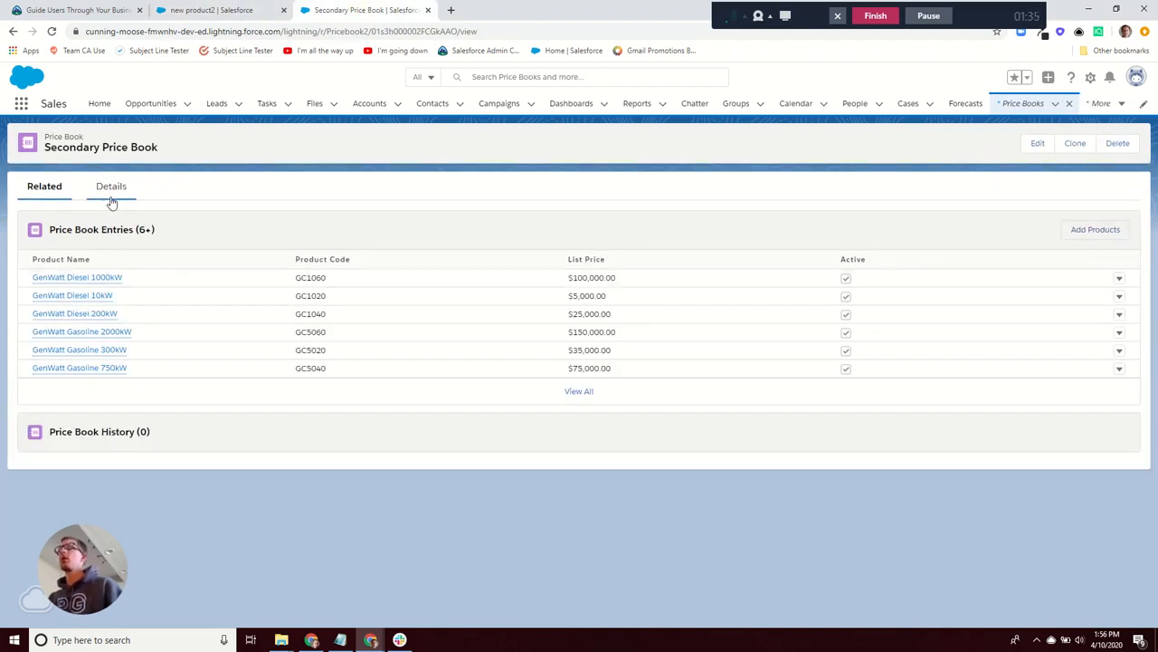
- Review the Secondary Price Book details and start adding products to it
click(110, 185)
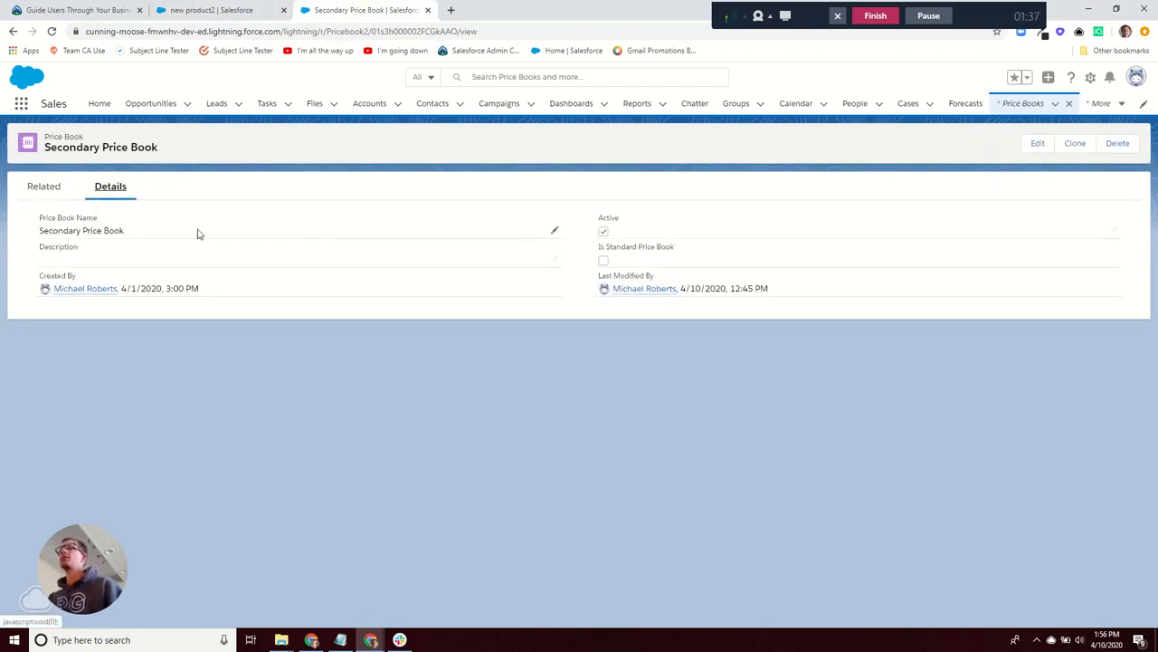
mouse_move(43, 185)
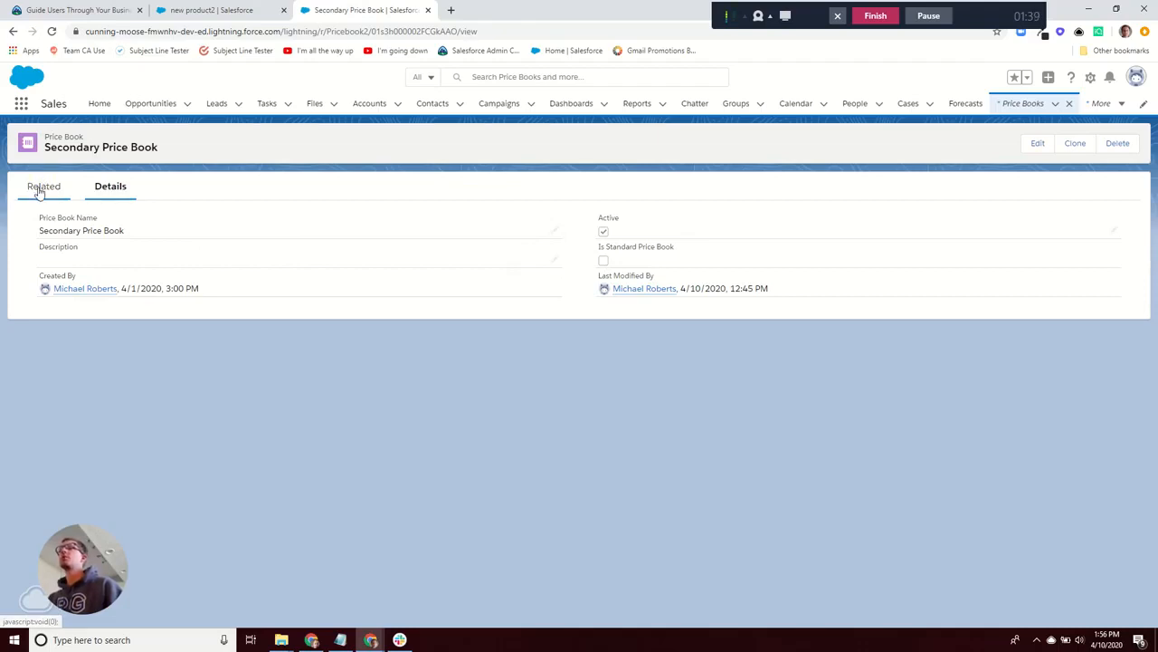
click(44, 185)
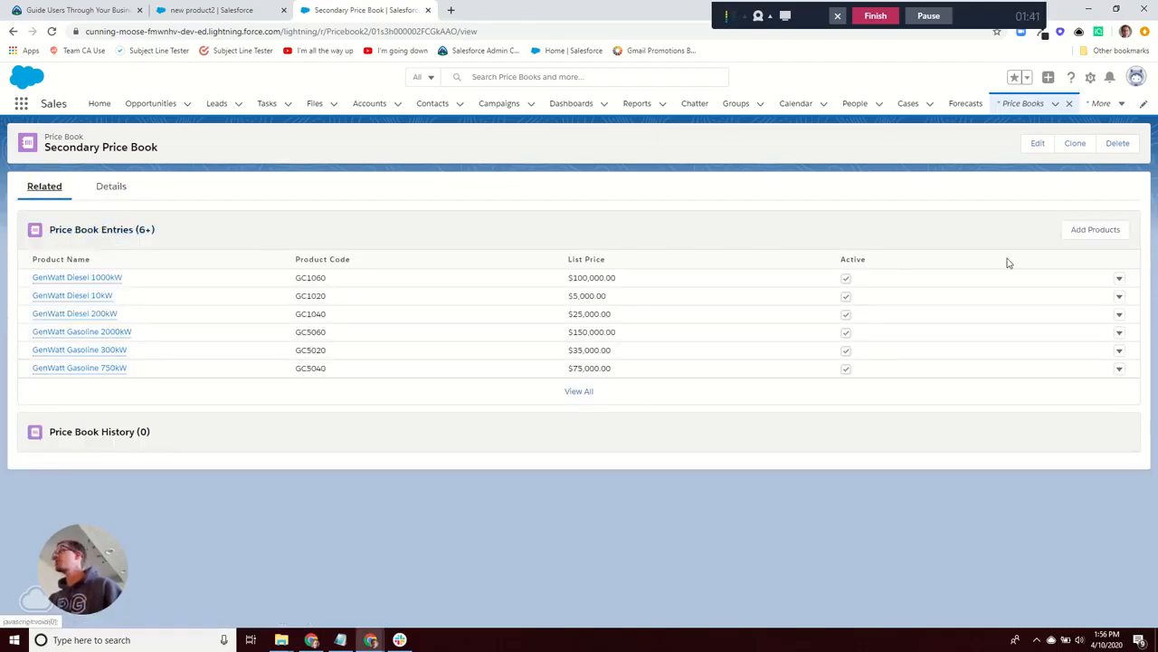
click(1095, 228)
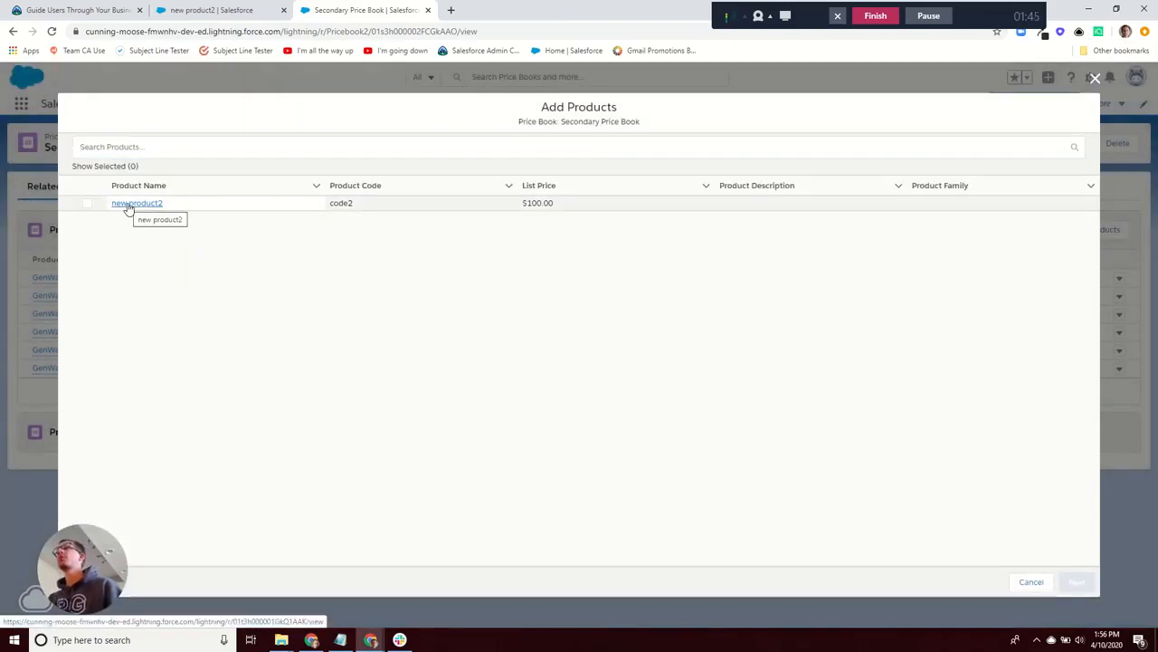
mouse_move(619, 242)
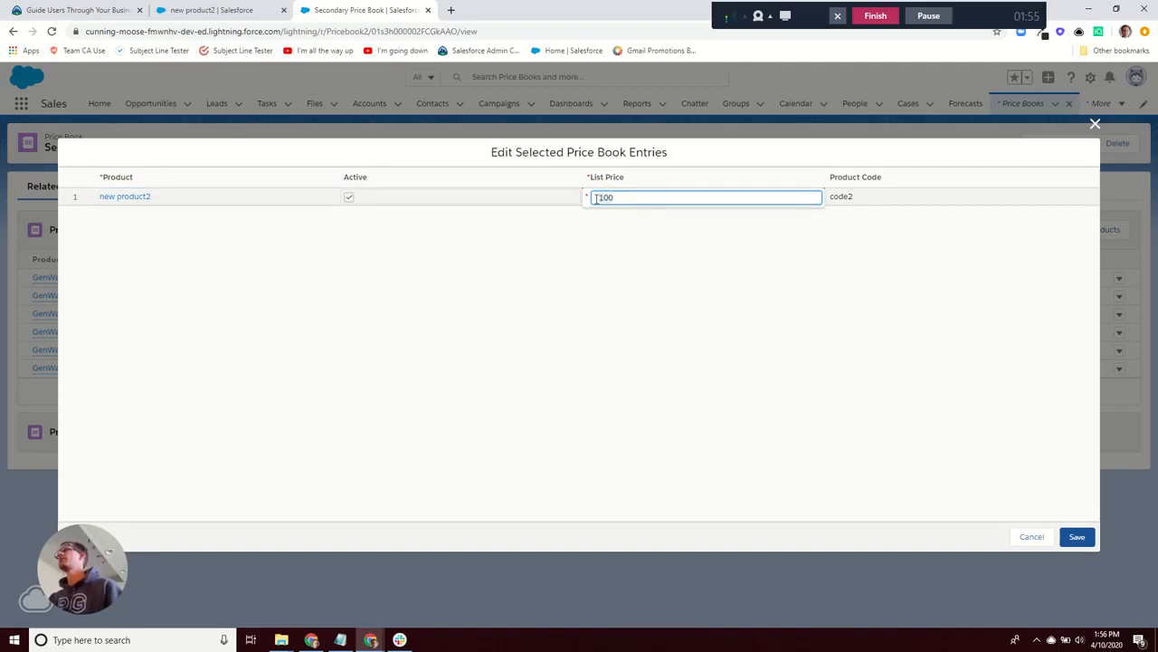
- Add new product2 to the Secondary Price Book at list price 50 and return to its record
text(50)
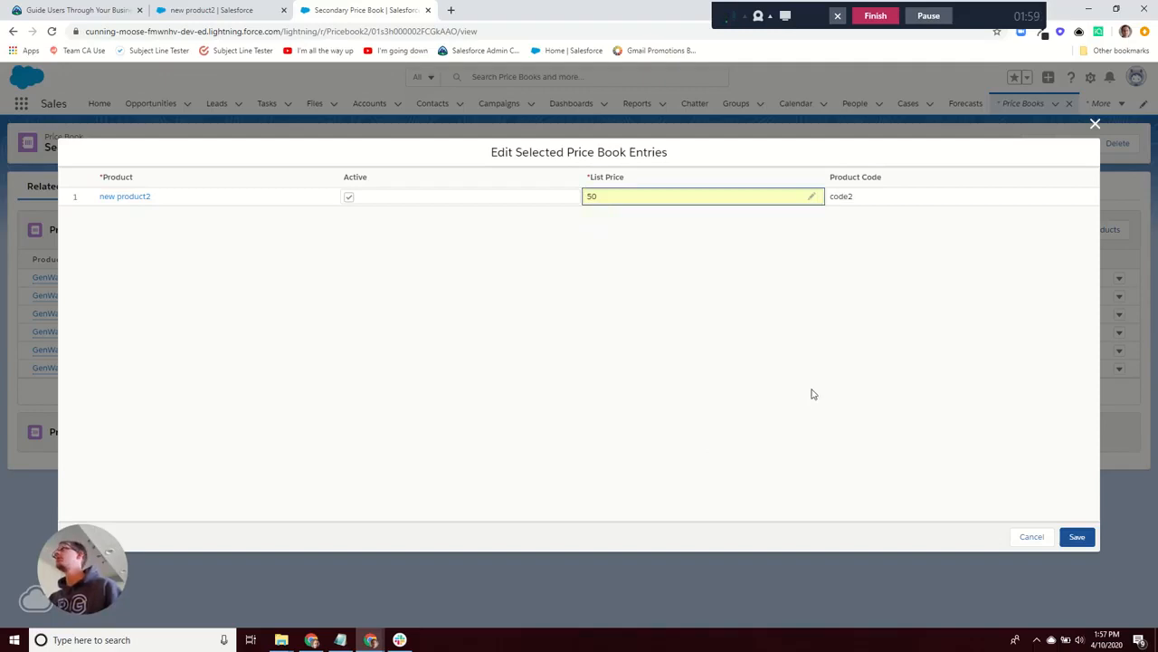
click(1076, 535)
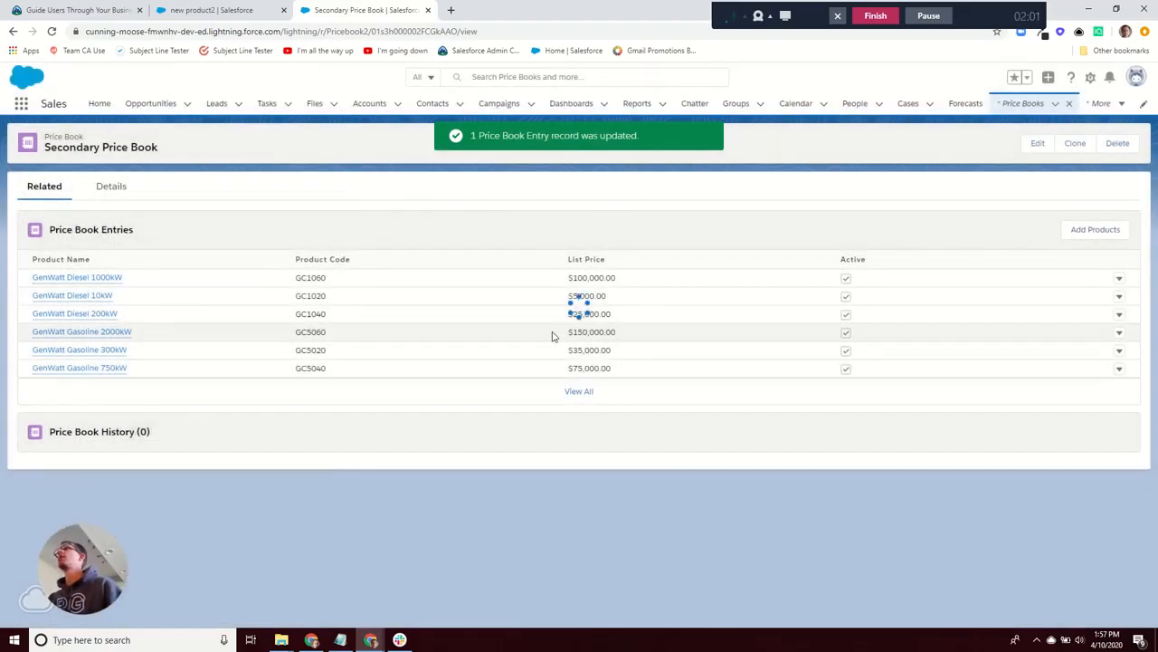
click(579, 391)
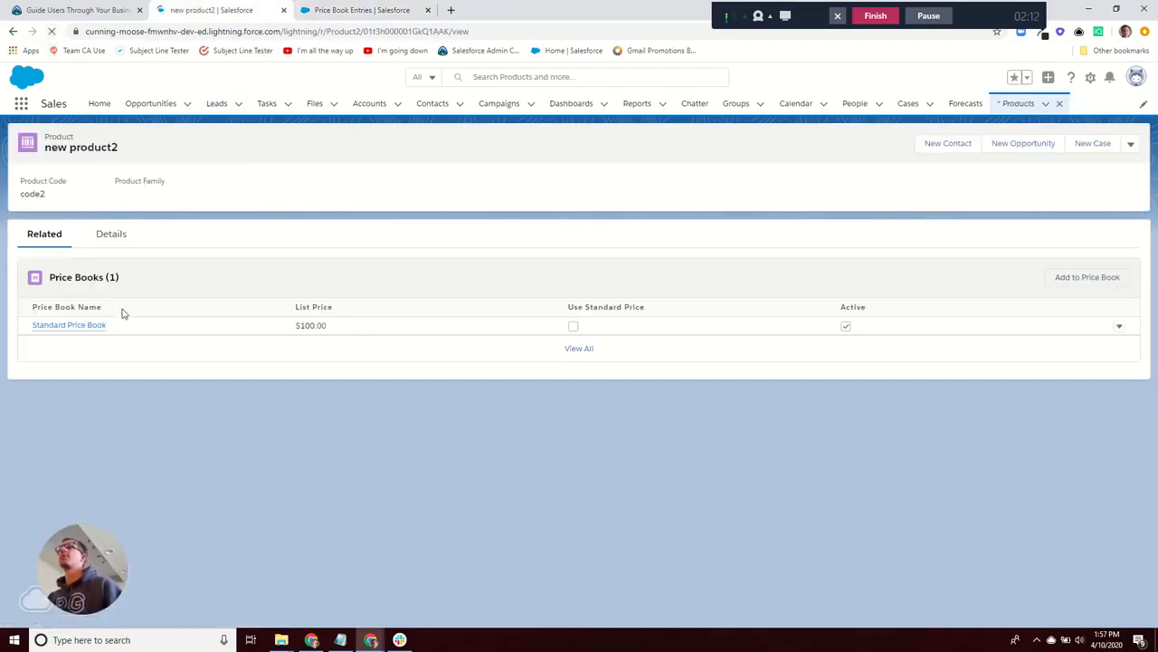
- Reload the new product2 record to list Standard at $100 and Secondary at $50
click(110, 234)
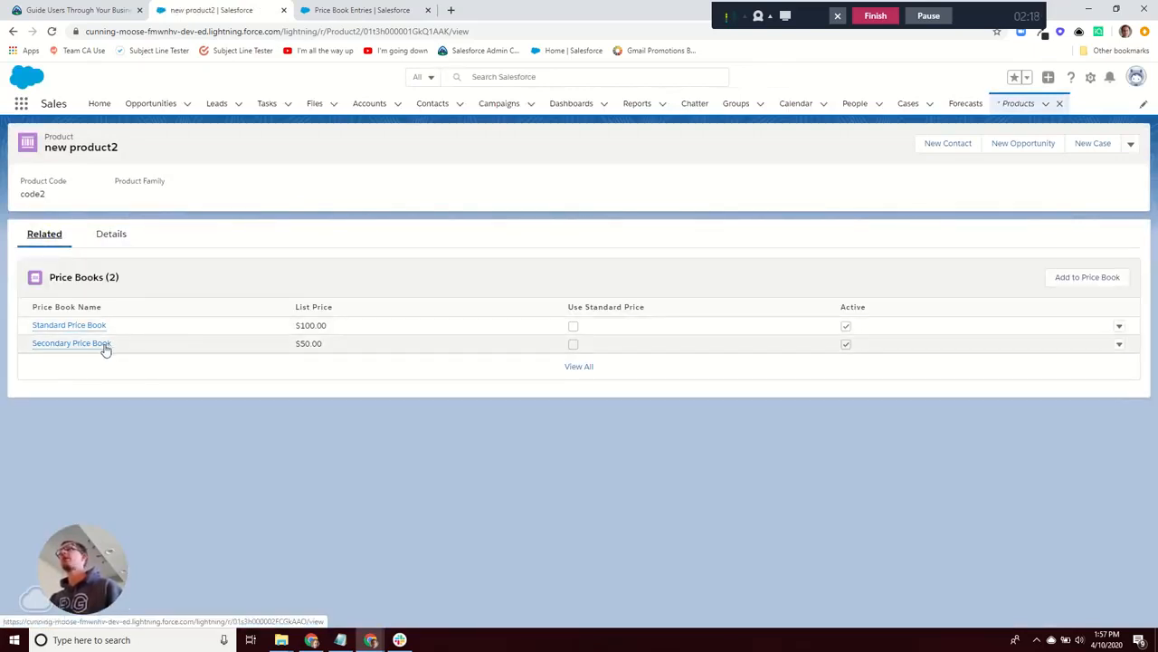
mouse_move(622, 529)
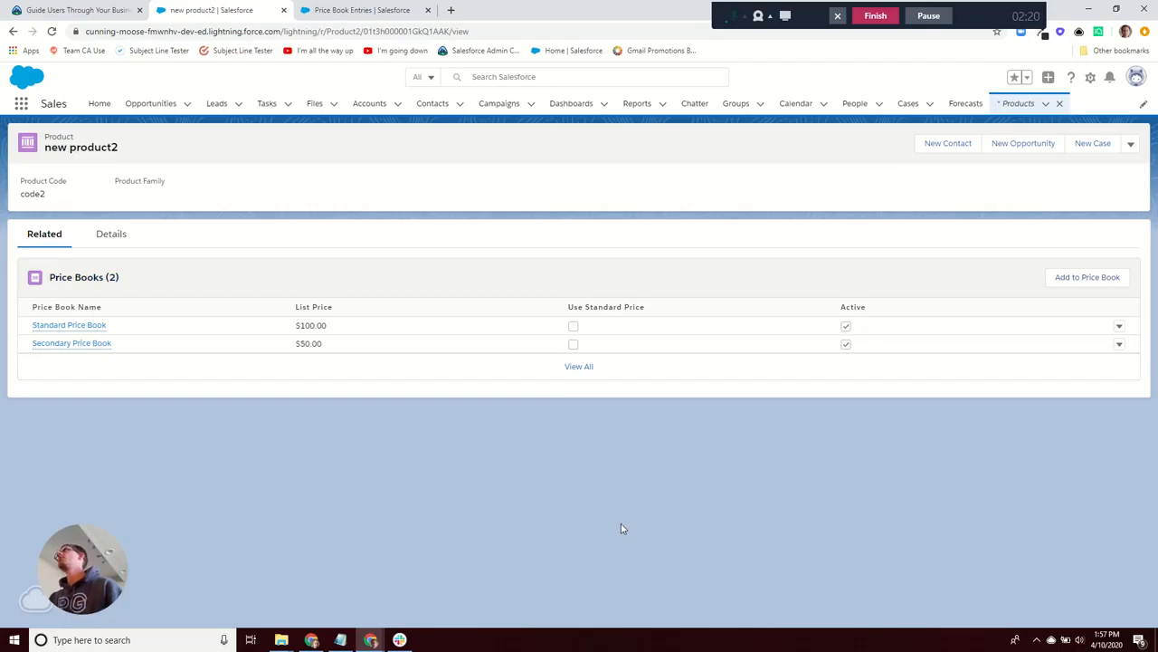